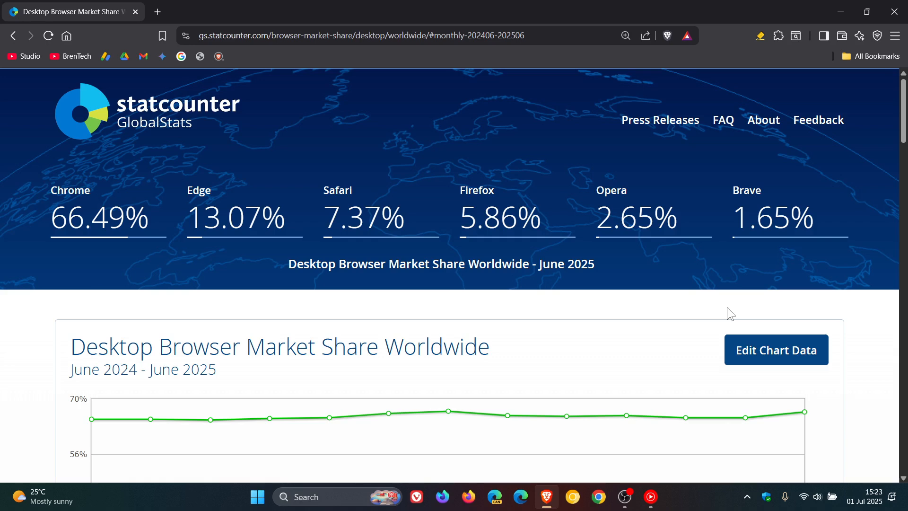
mouse_move(695, 294)
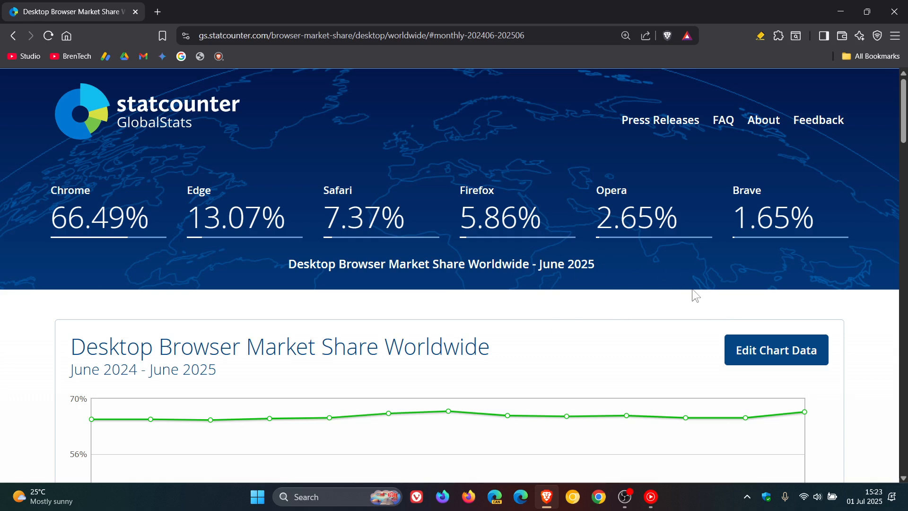
mouse_move(599, 343)
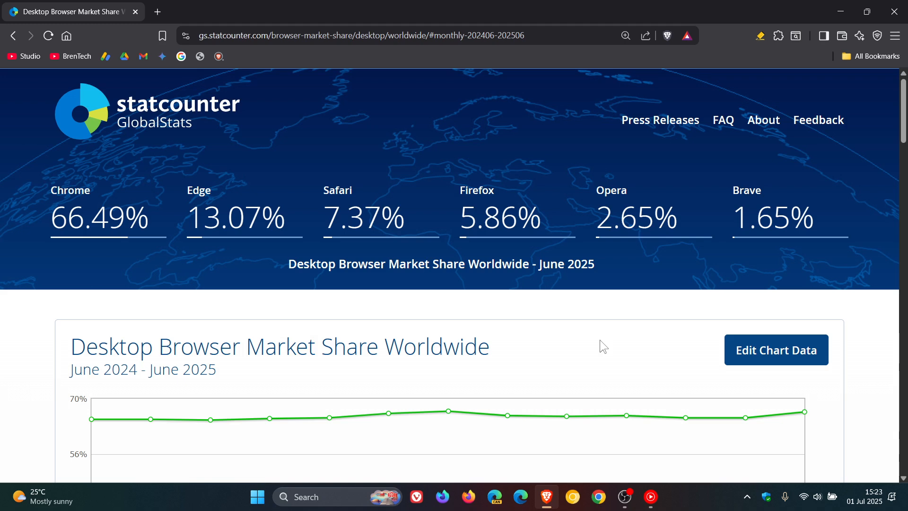
mouse_move(434, 304)
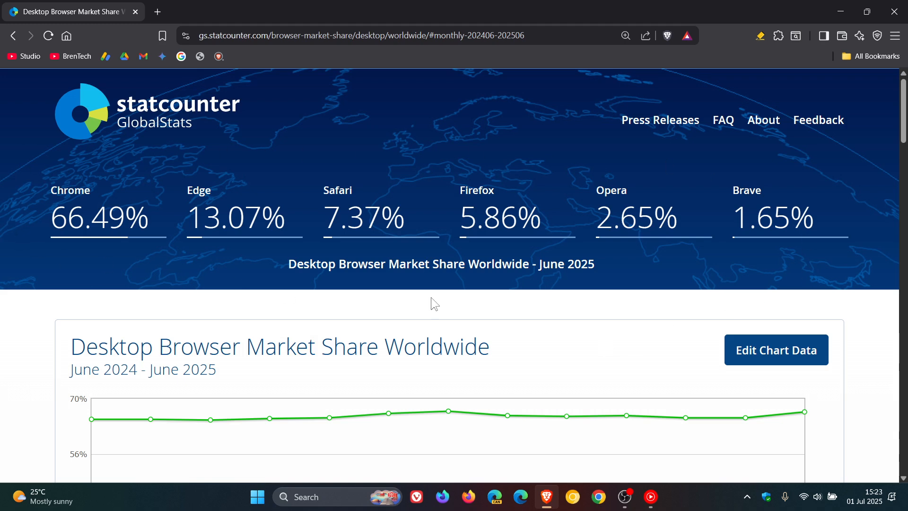
mouse_move(753, 297)
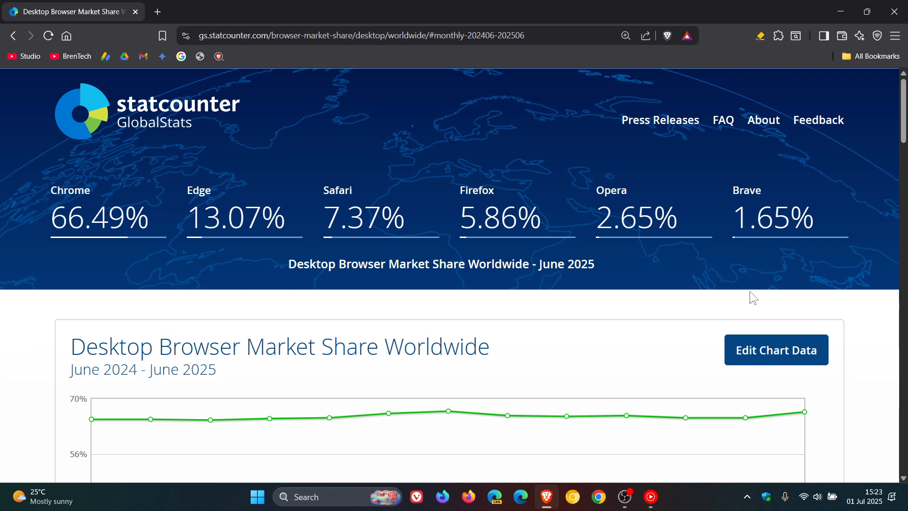
mouse_move(757, 300)
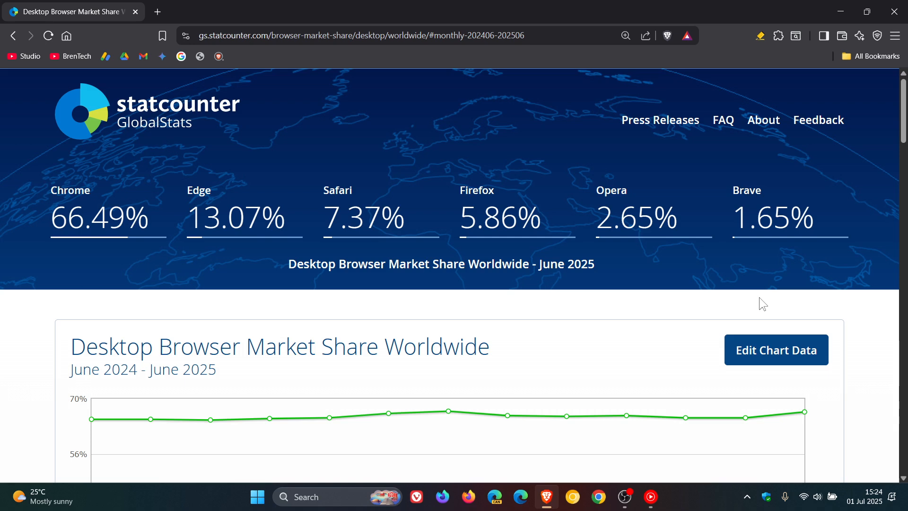
mouse_move(806, 257)
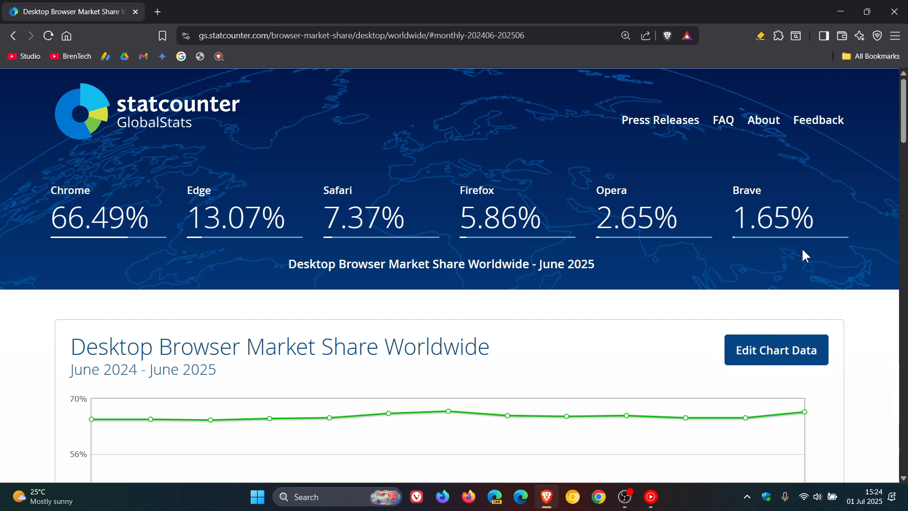
mouse_move(688, 281)
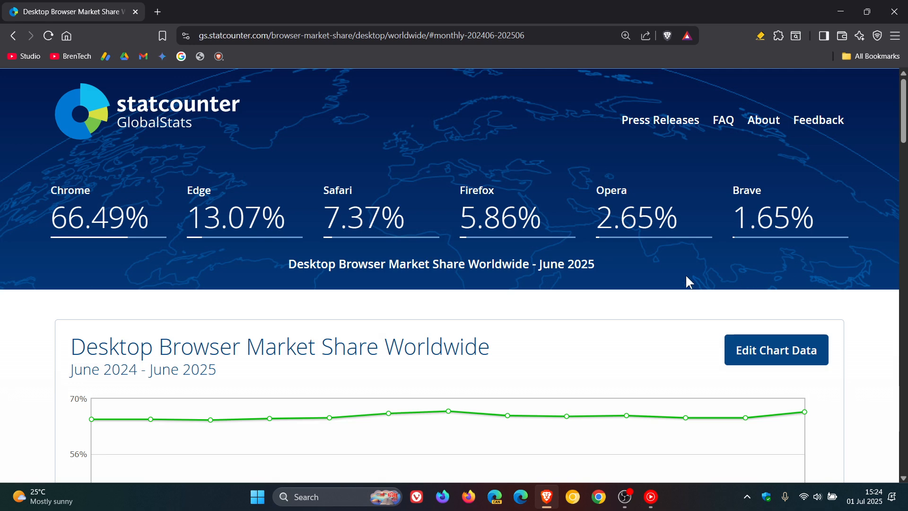
mouse_move(666, 273)
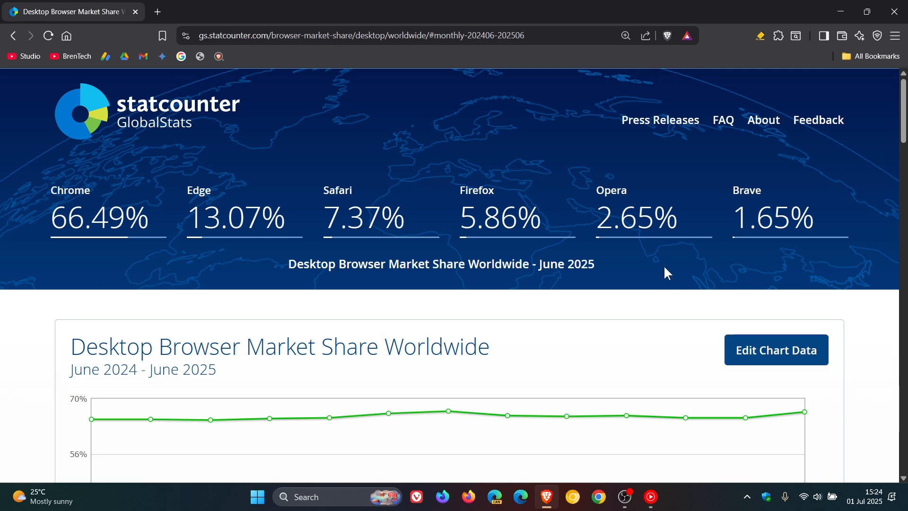
mouse_move(650, 260)
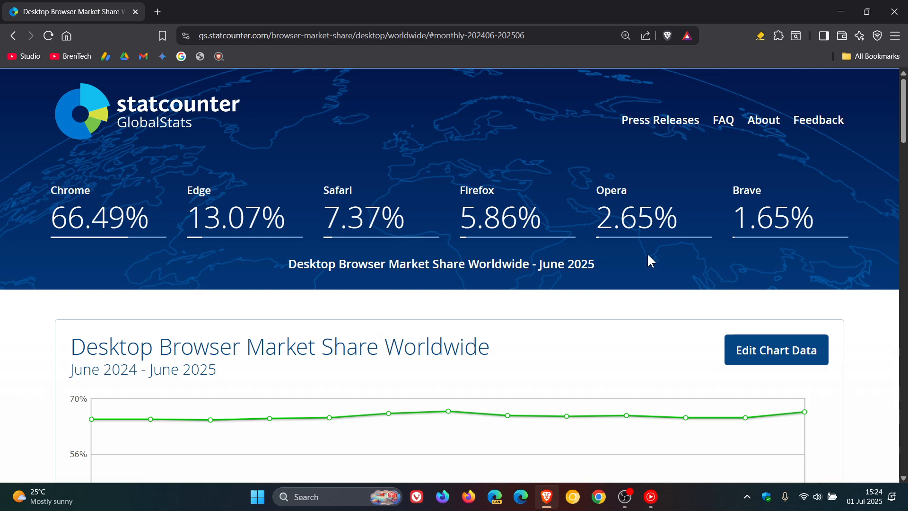
mouse_move(496, 255)
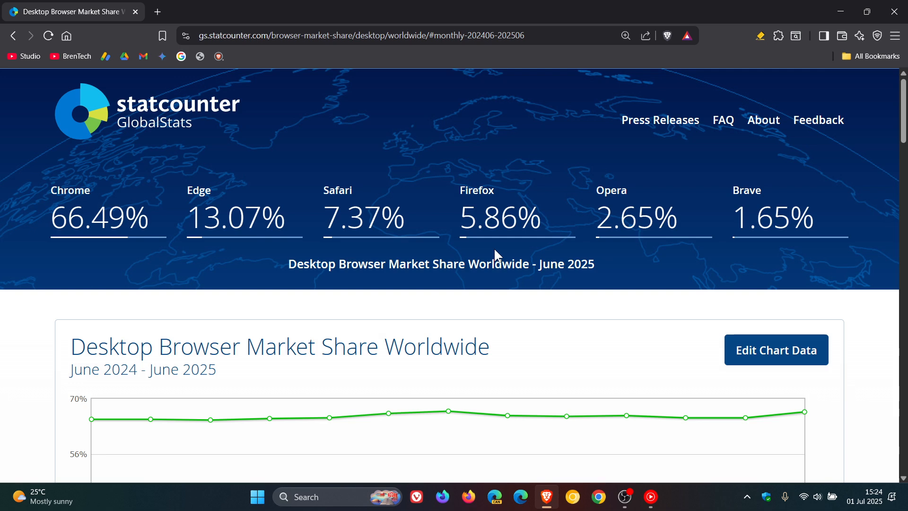
mouse_move(374, 259)
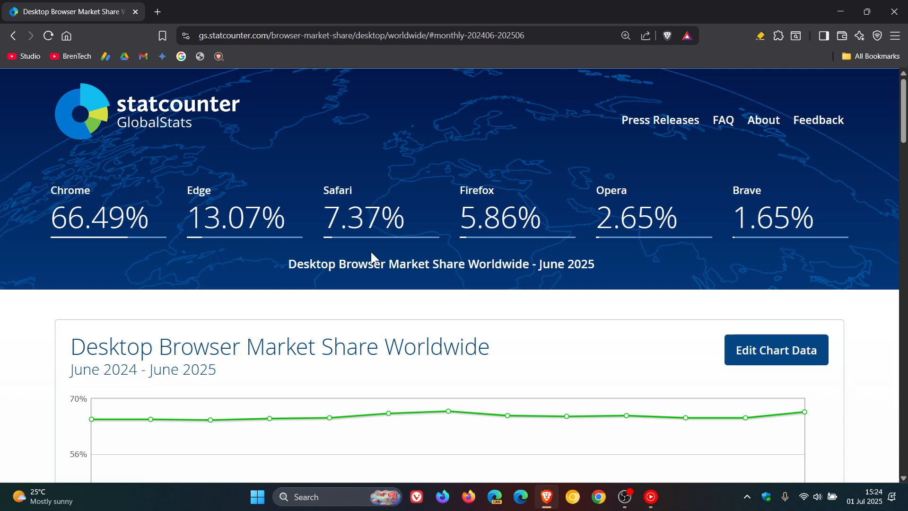
mouse_move(383, 257)
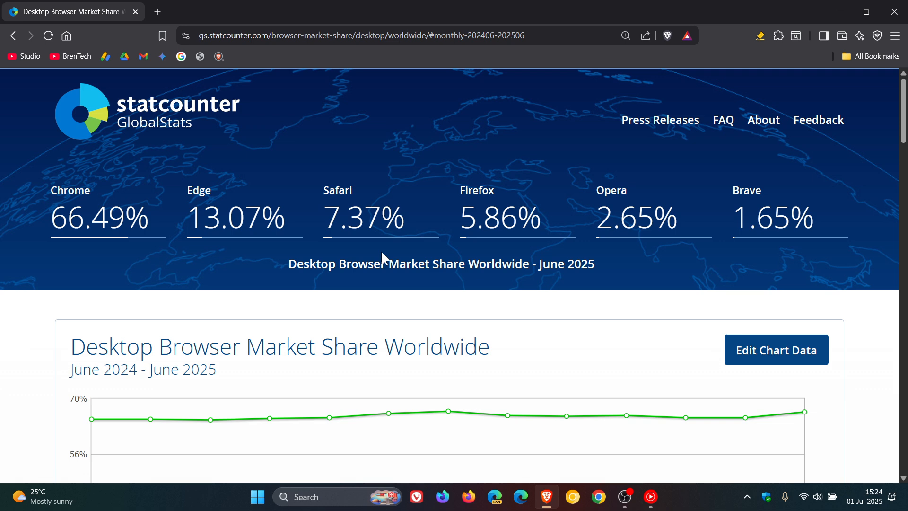
mouse_move(245, 253)
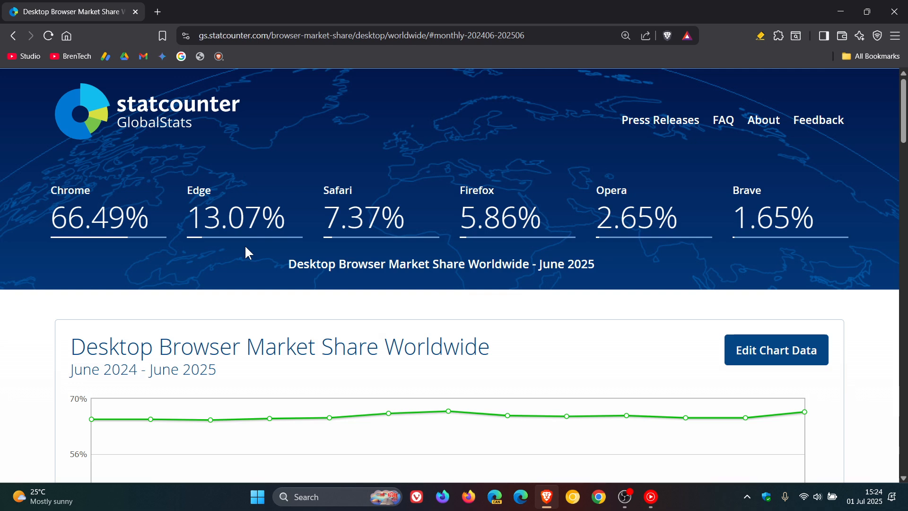
mouse_move(124, 262)
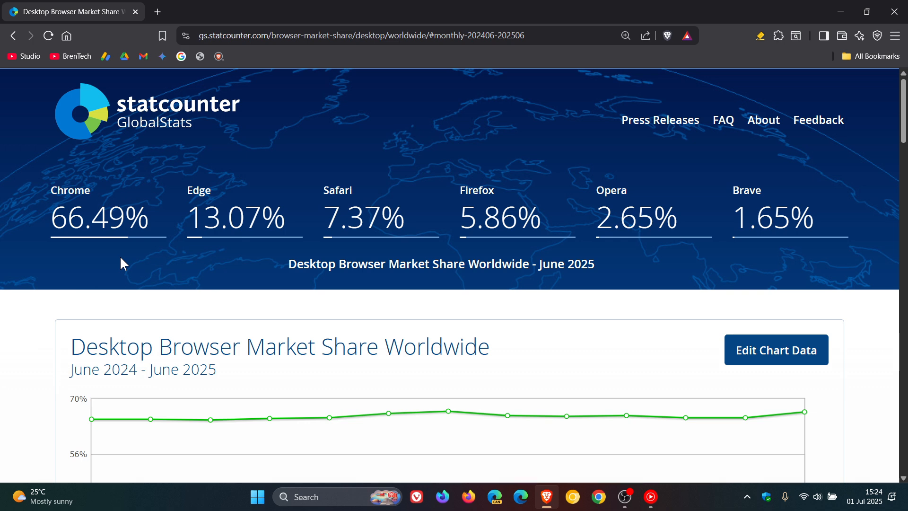
mouse_move(104, 261)
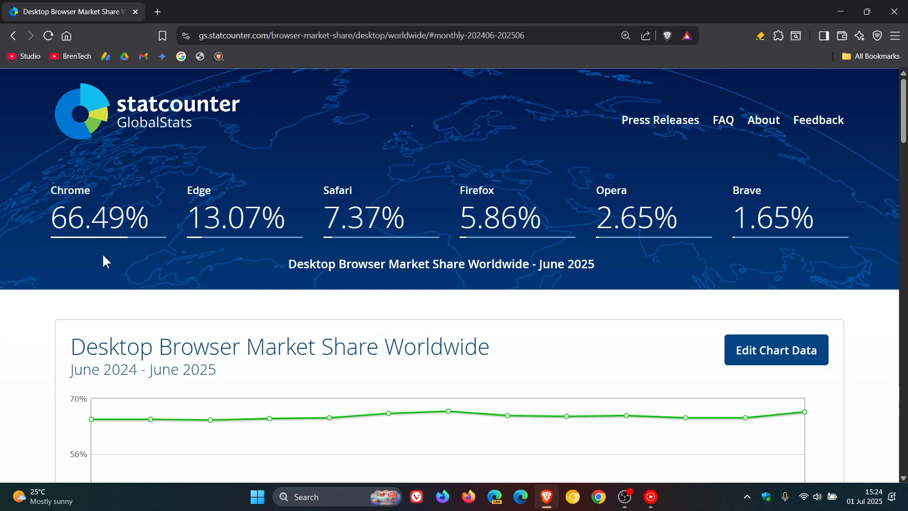
mouse_move(183, 247)
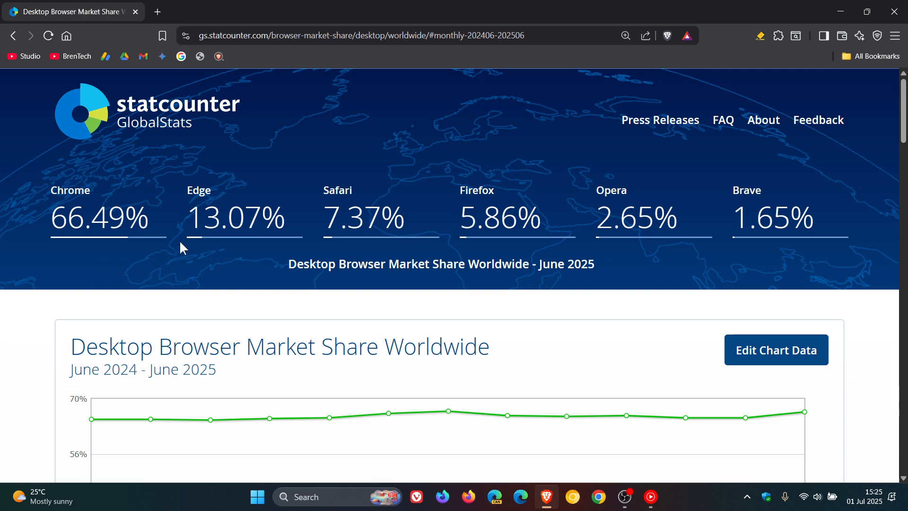
mouse_move(166, 269)
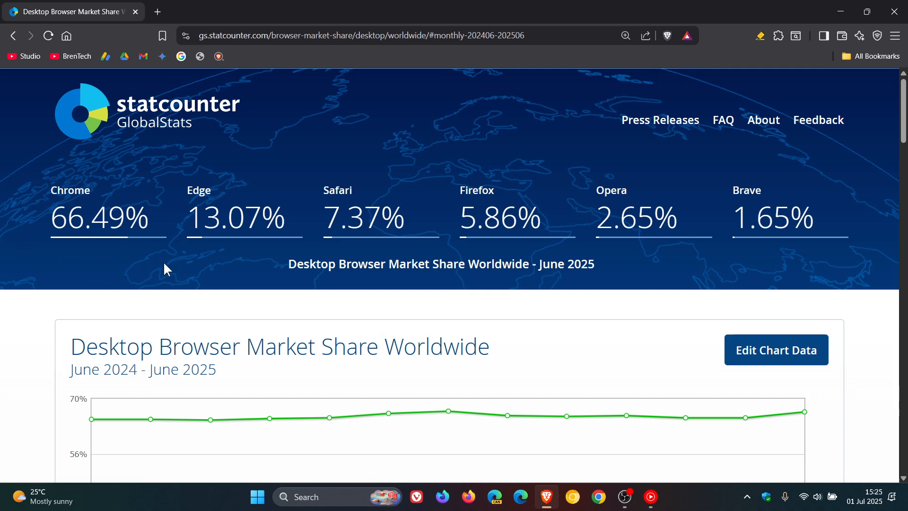
mouse_move(220, 297)
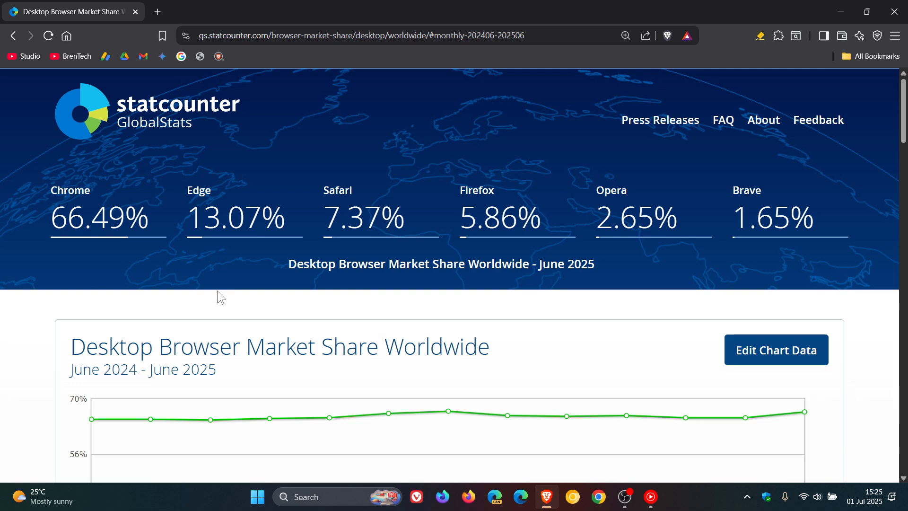
scroll("down", 3)
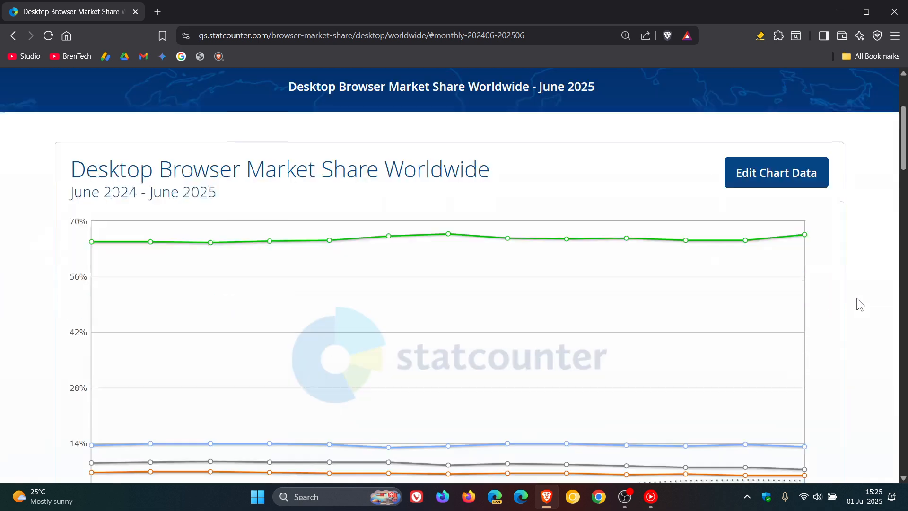
scroll("down", 3)
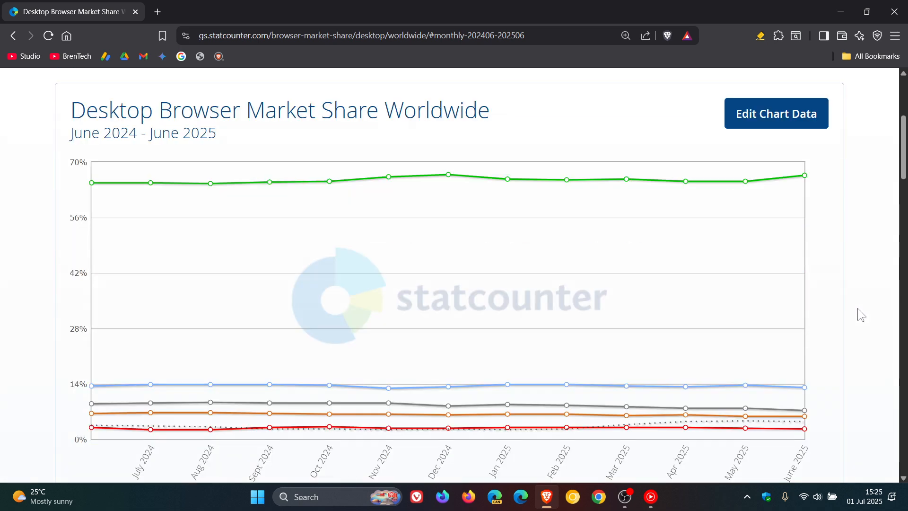
mouse_move(826, 212)
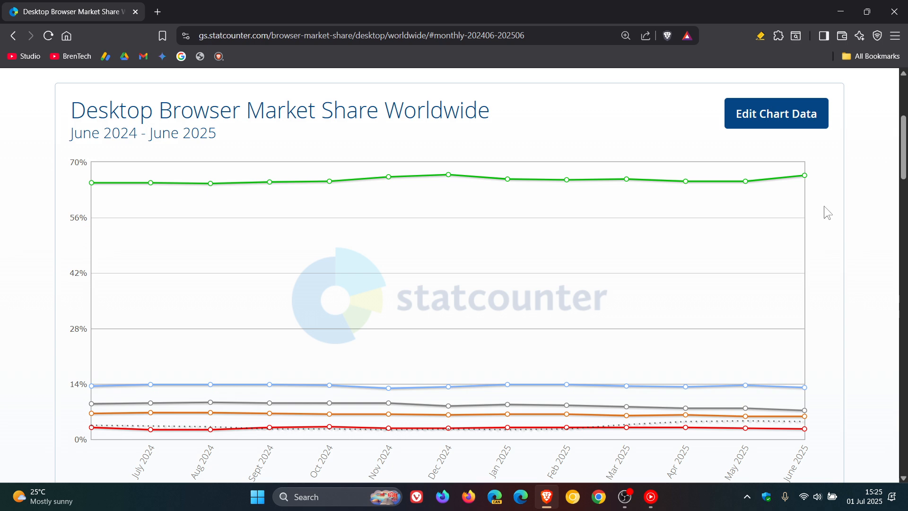
mouse_move(823, 318)
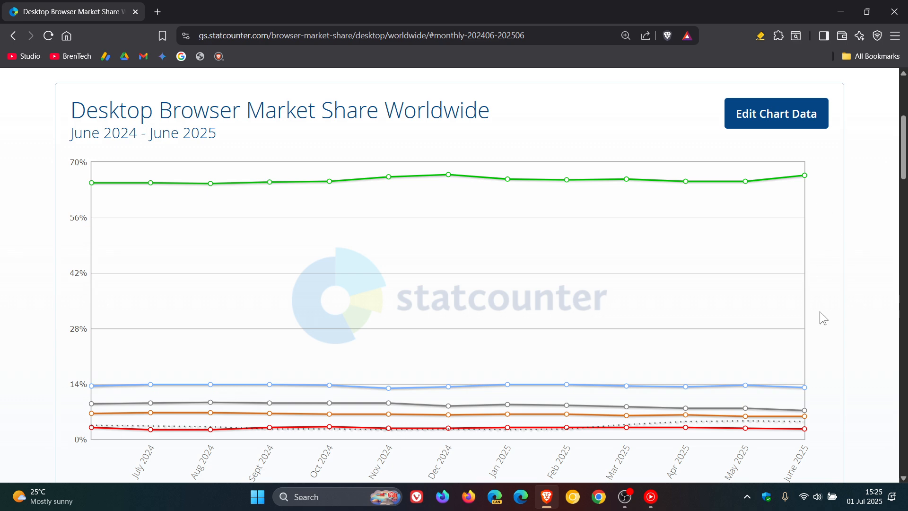
mouse_move(658, 242)
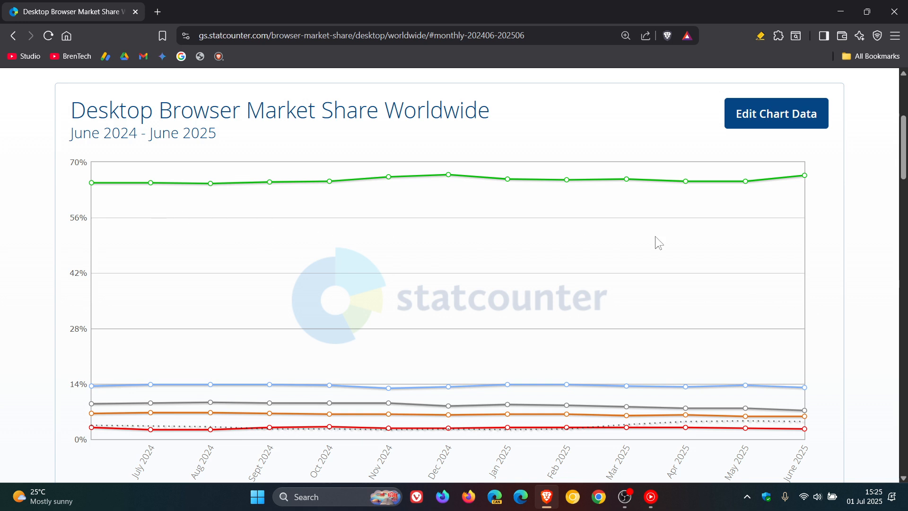
mouse_move(839, 430)
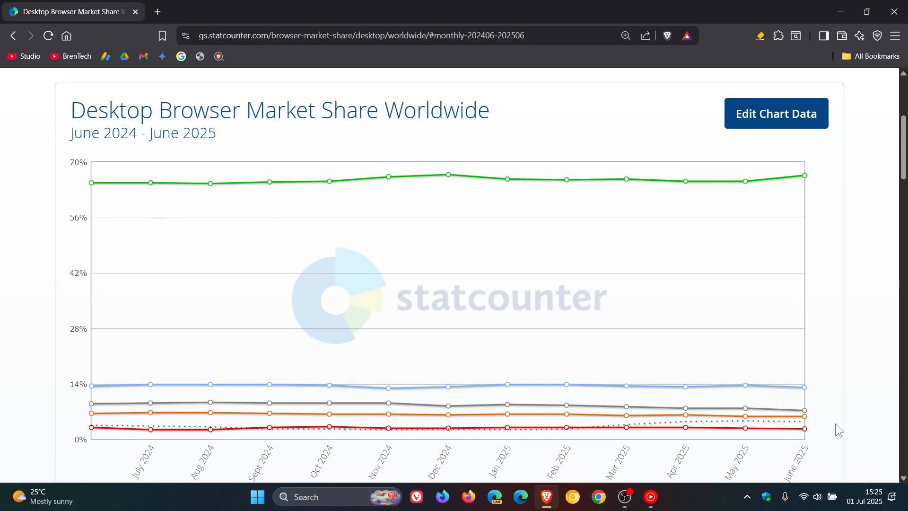
mouse_move(880, 376)
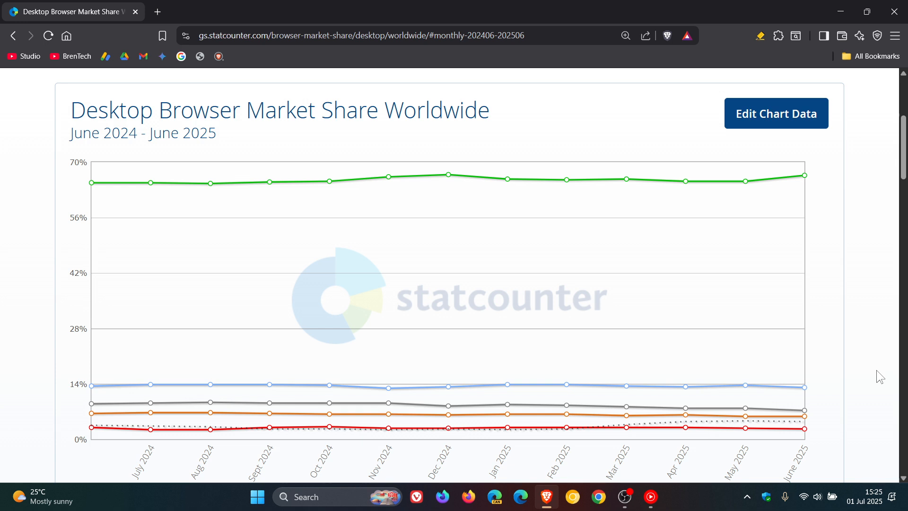
mouse_move(624, 385)
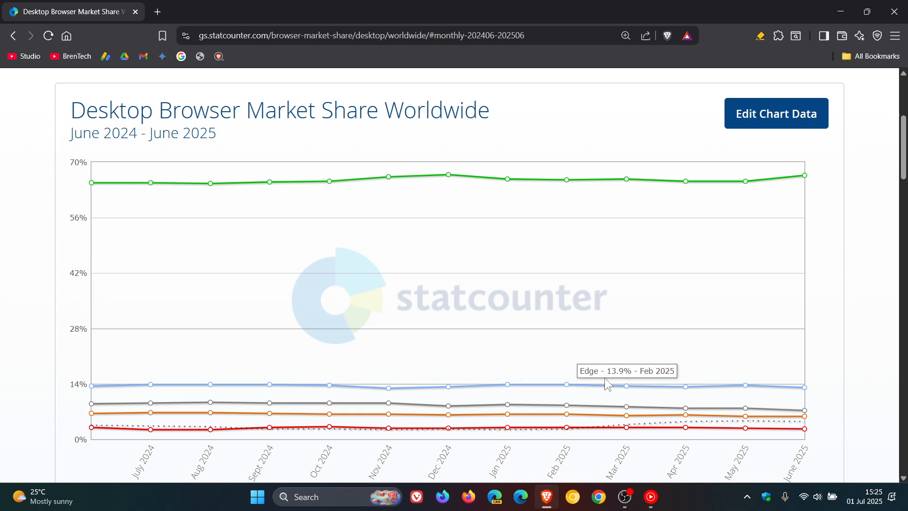
mouse_move(779, 334)
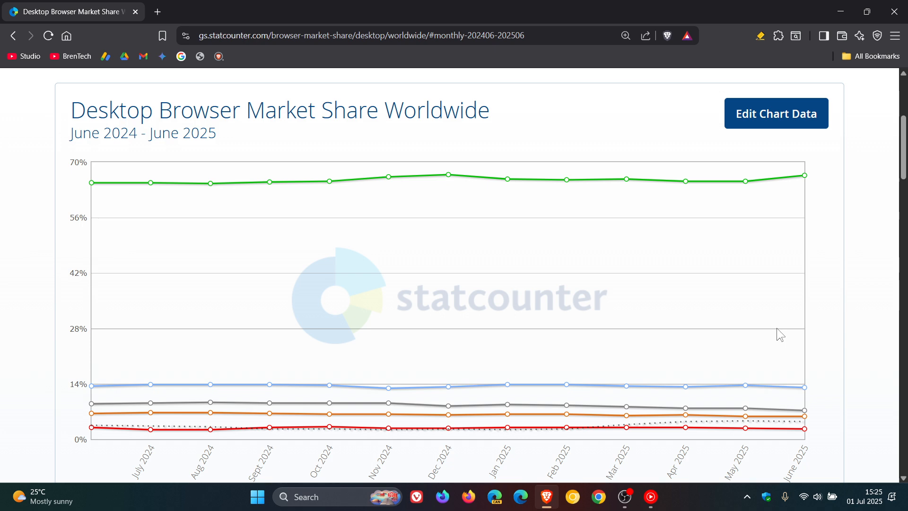
mouse_move(92, 201)
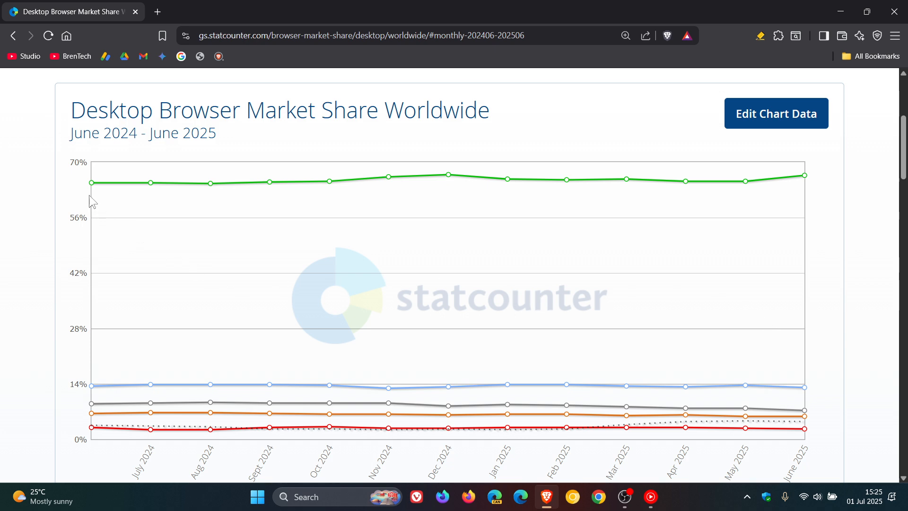
mouse_move(90, 183)
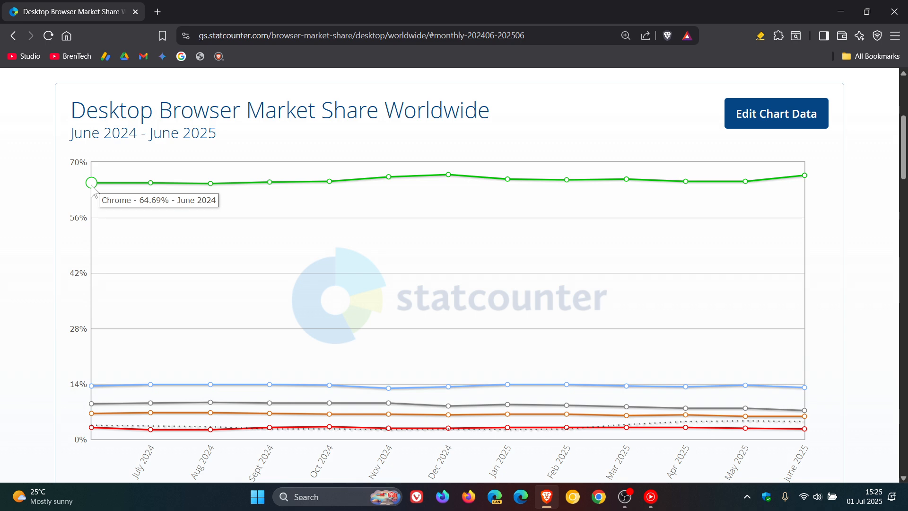
mouse_move(820, 208)
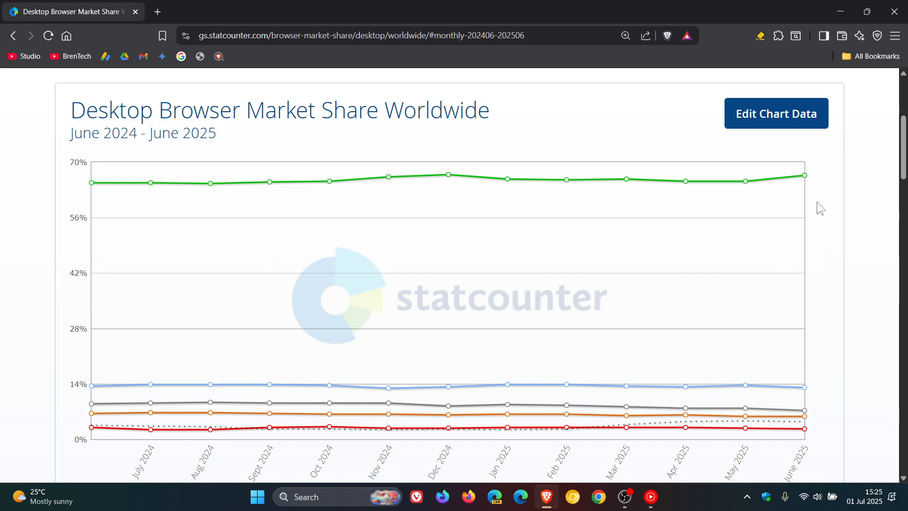
mouse_move(804, 182)
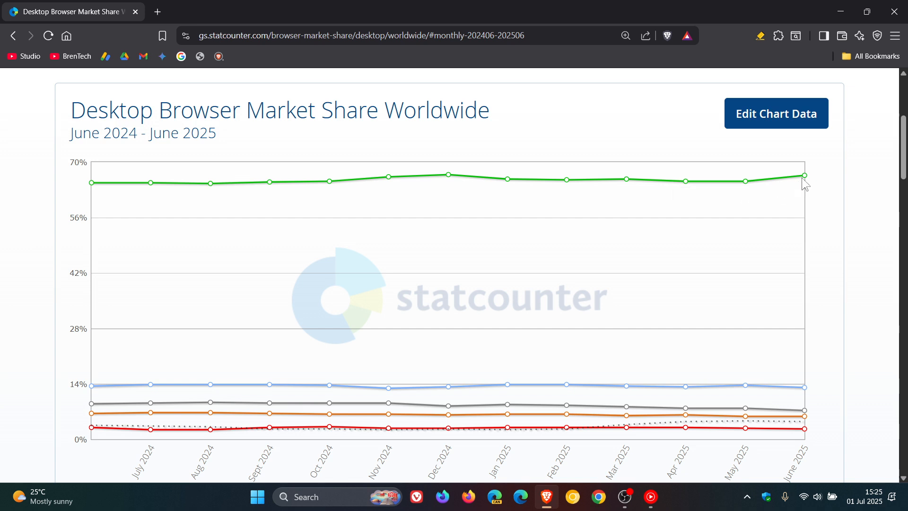
mouse_move(804, 176)
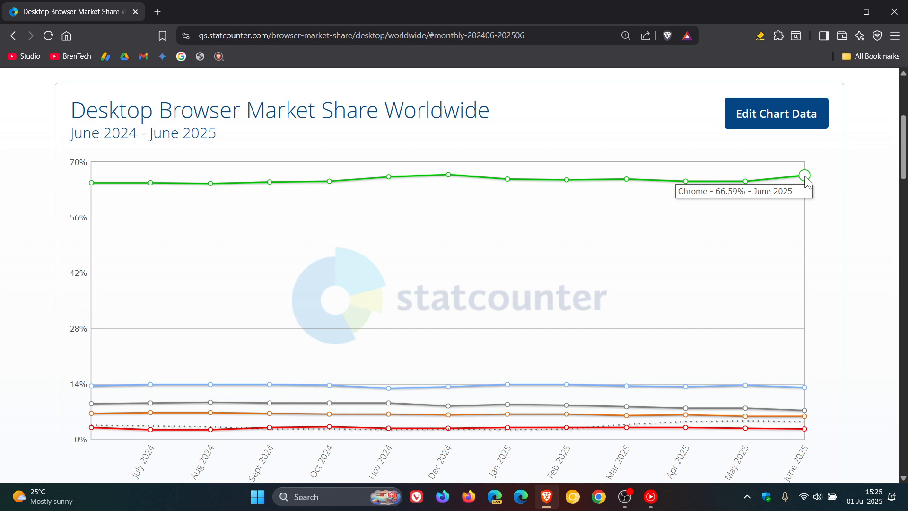
mouse_move(686, 233)
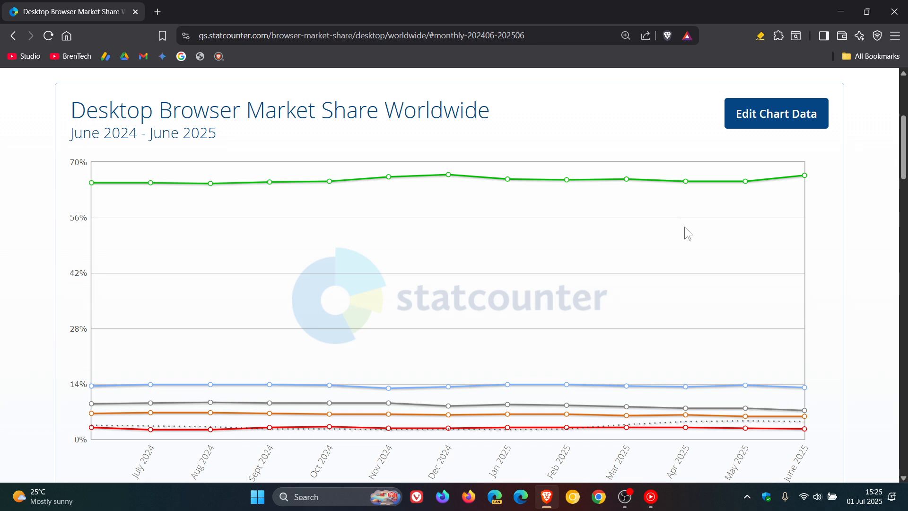
scroll("down", 3)
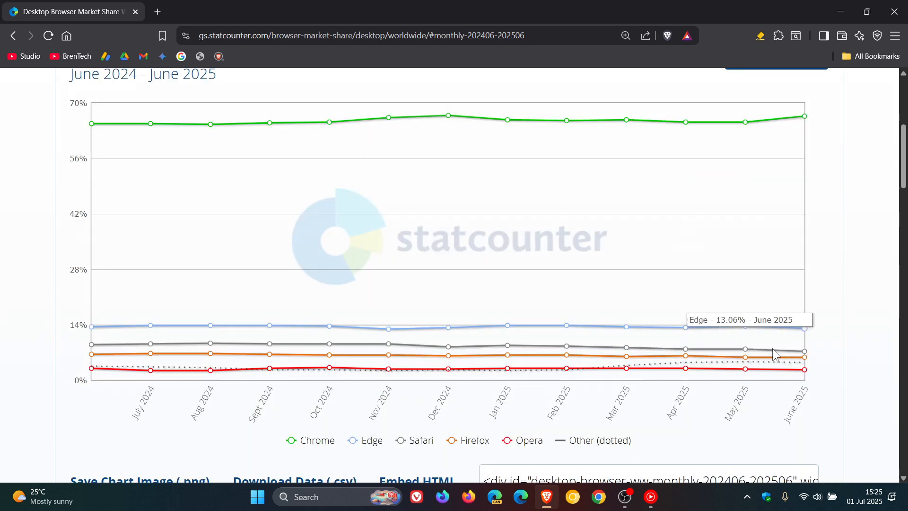
mouse_move(862, 343)
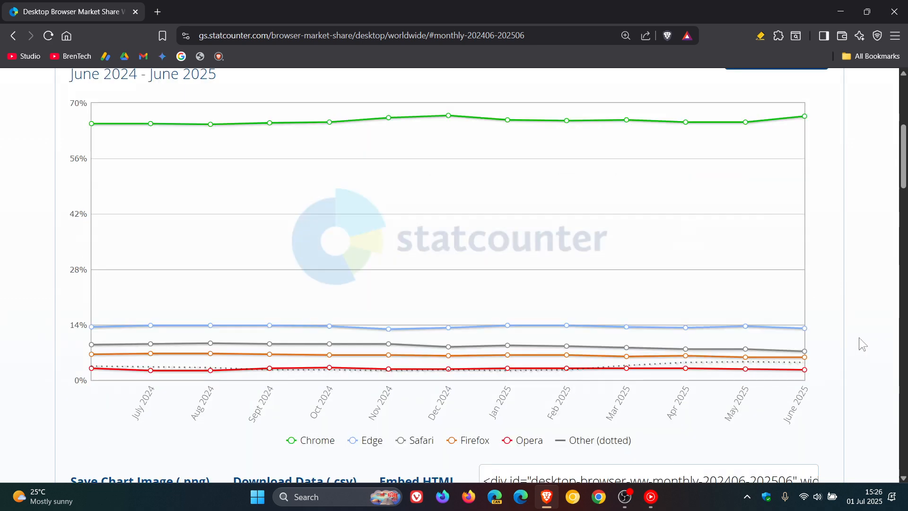
scroll("up", 3)
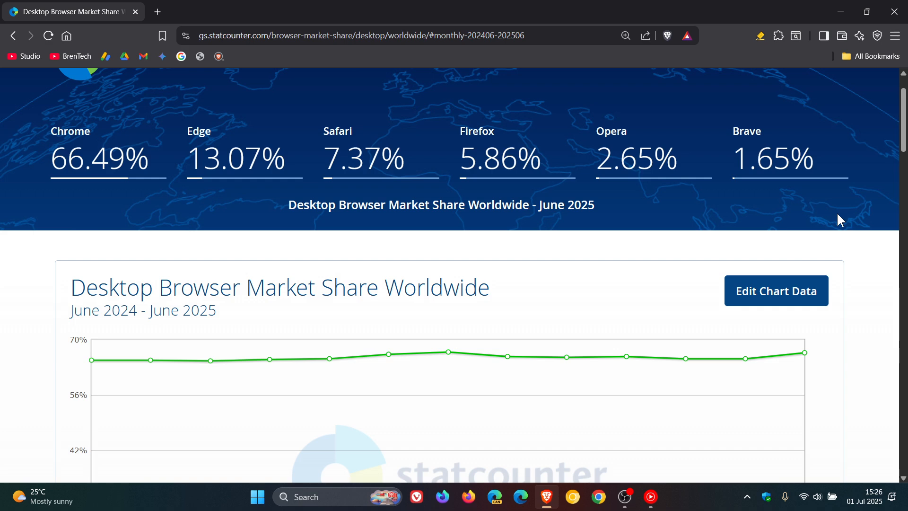
mouse_move(682, 224)
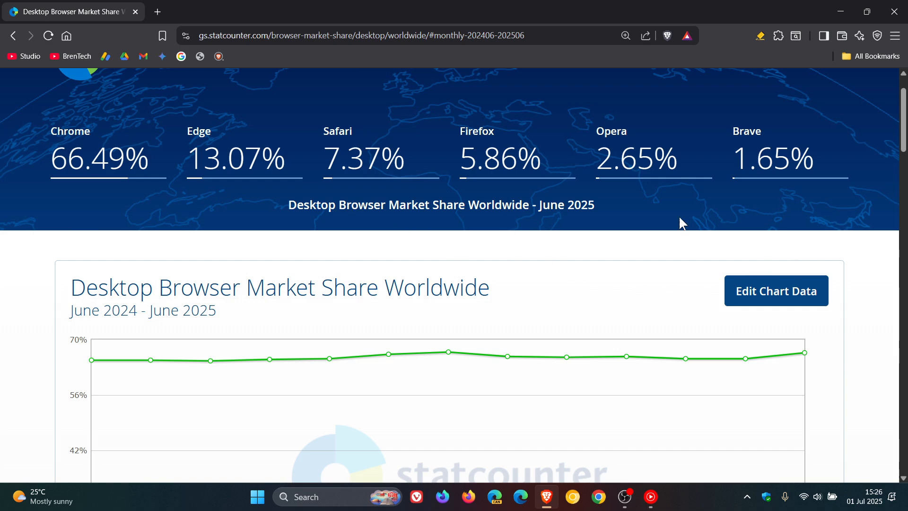
scroll("down", 3)
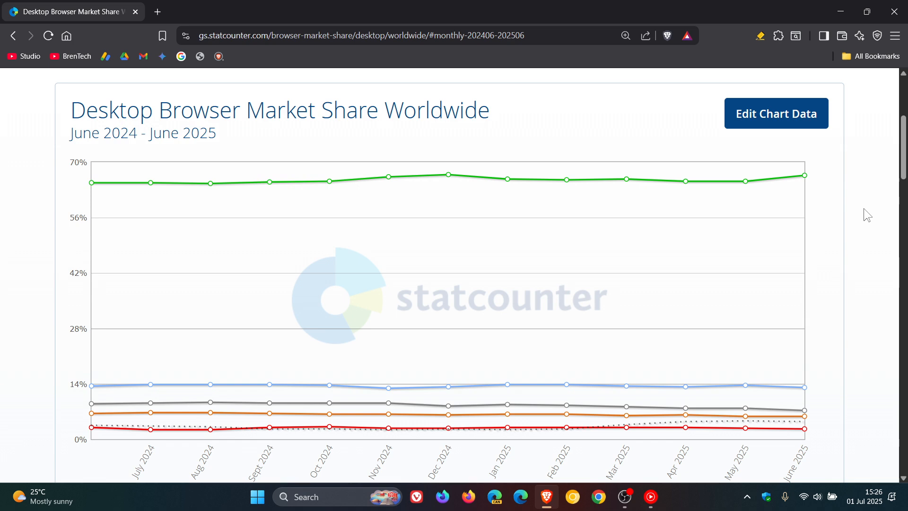
scroll("down", 3)
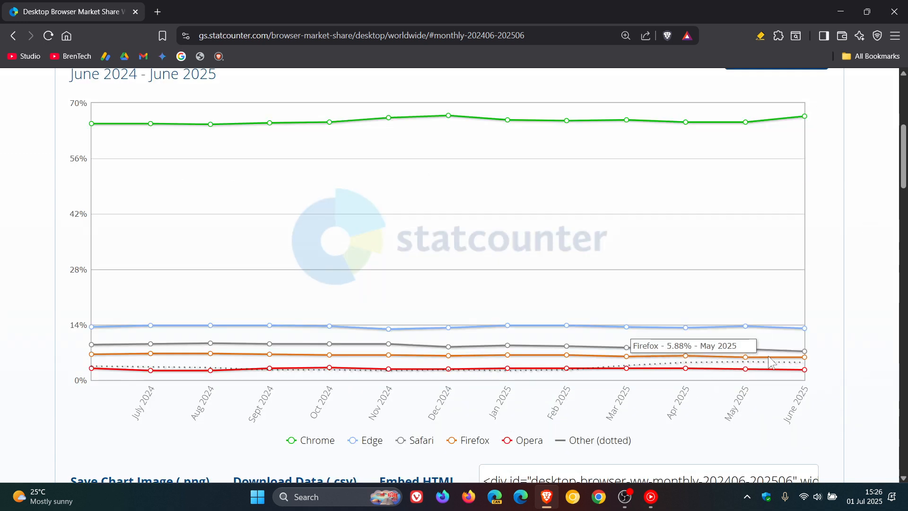
mouse_move(645, 368)
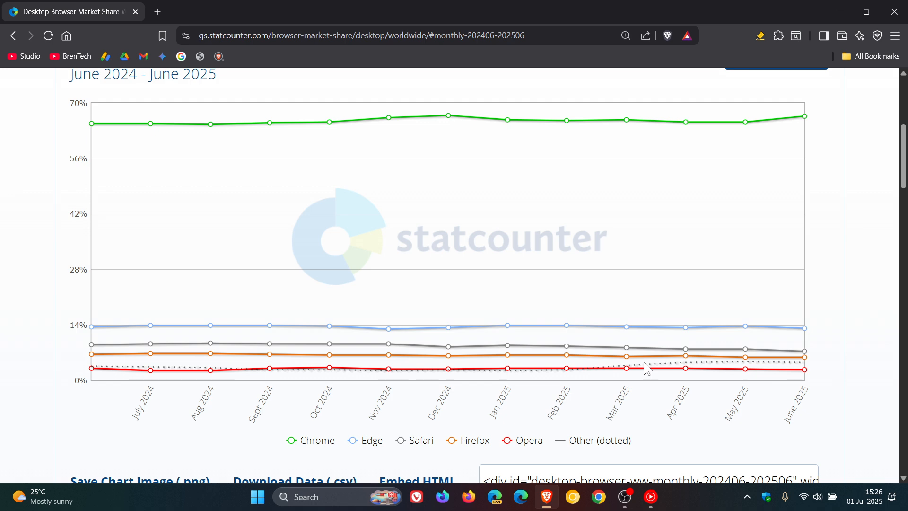
mouse_move(625, 347)
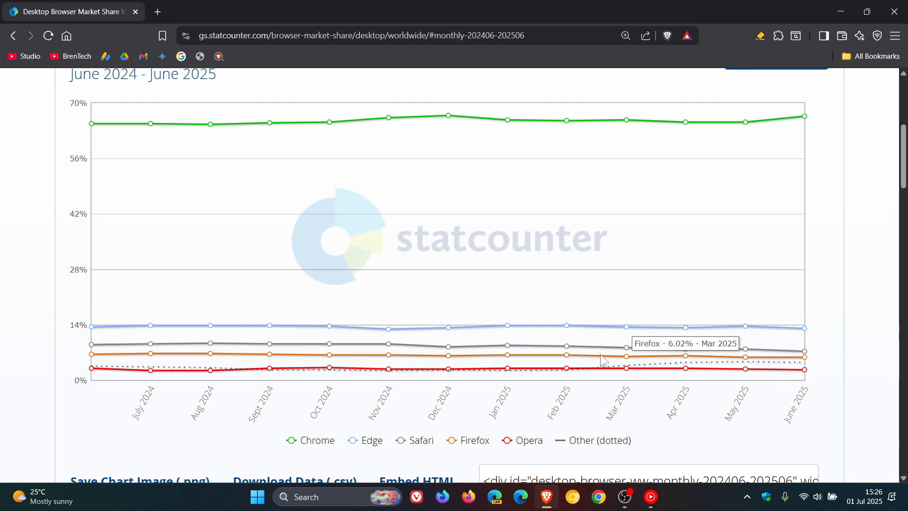
mouse_move(566, 369)
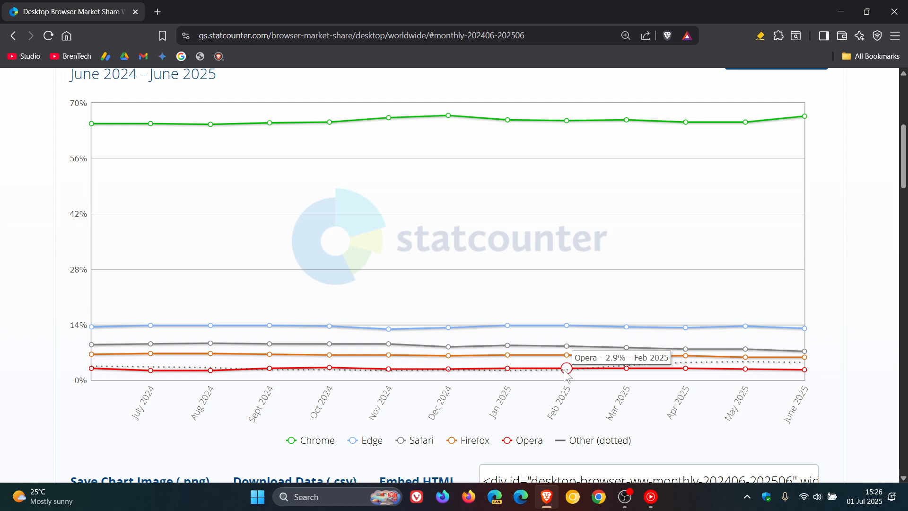
mouse_move(573, 394)
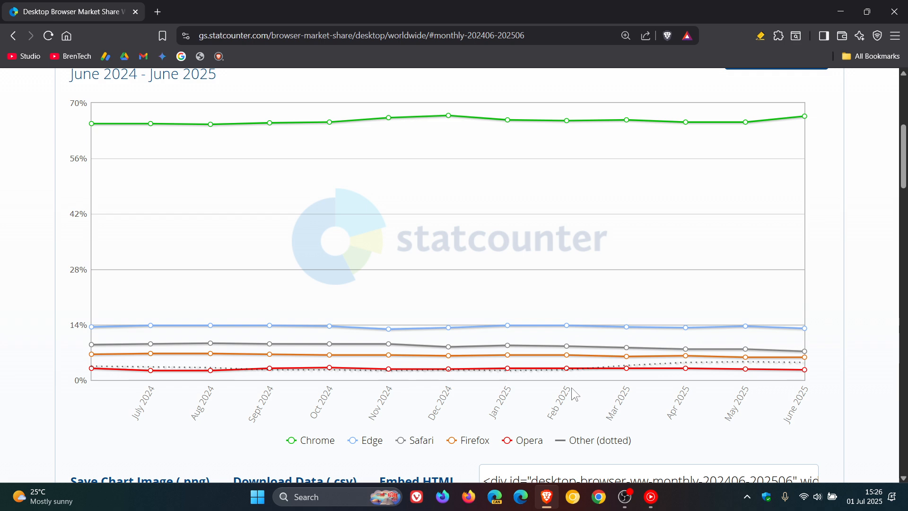
mouse_move(571, 382)
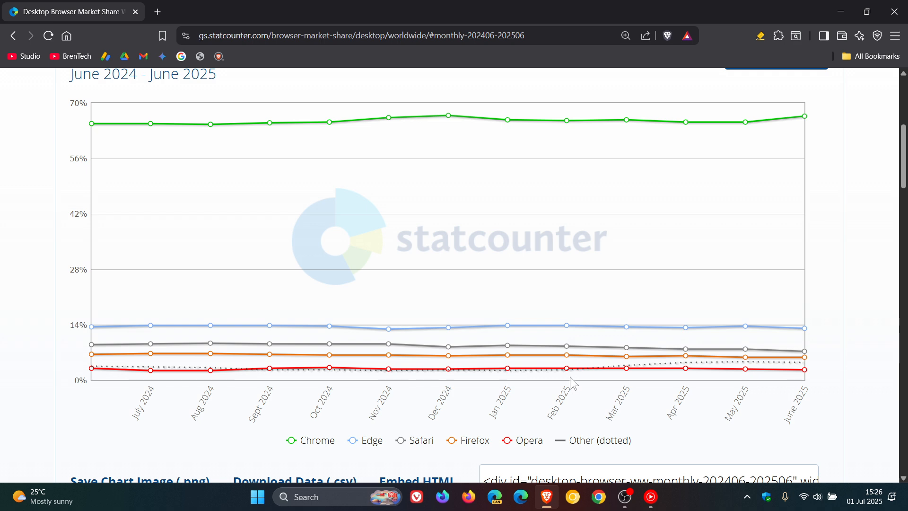
mouse_move(626, 368)
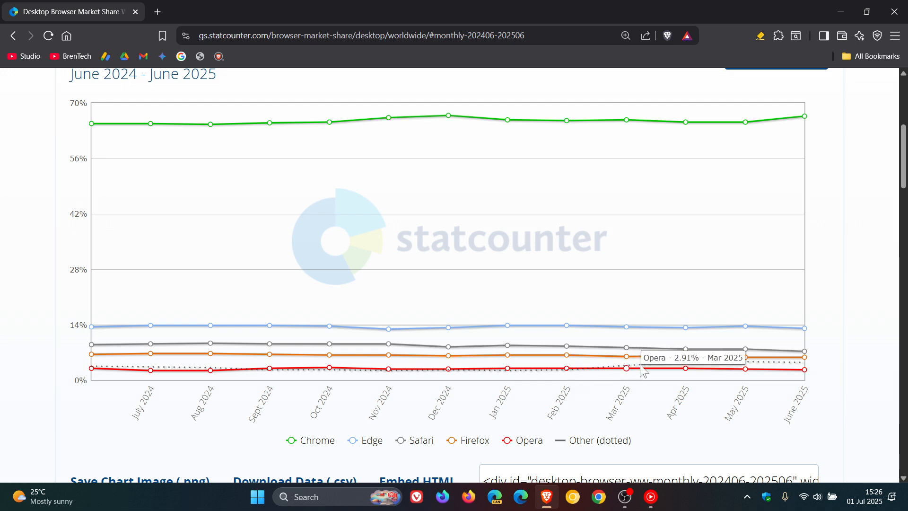
mouse_move(781, 370)
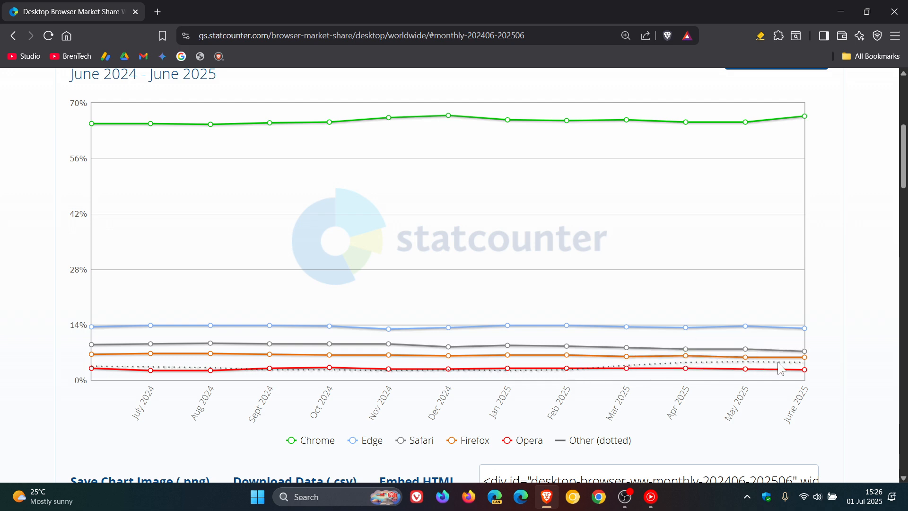
scroll("up", 3)
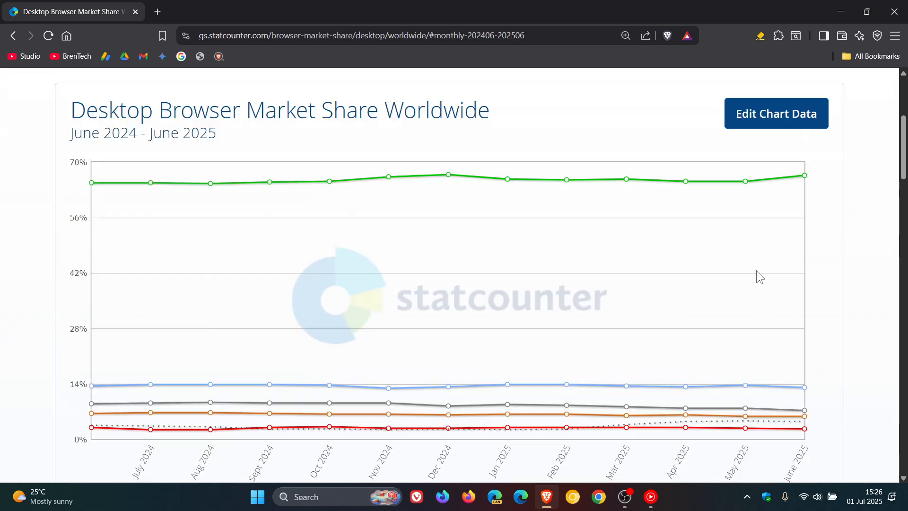
scroll("up", 3)
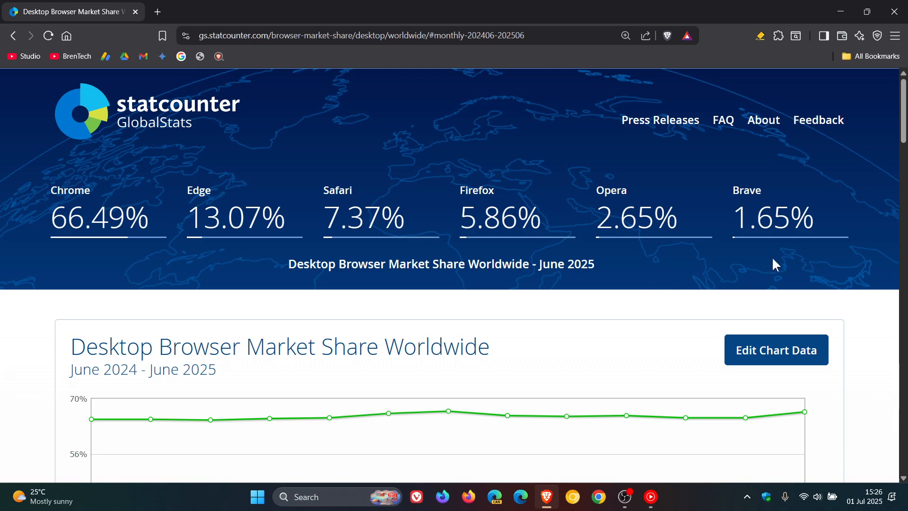
mouse_move(753, 269)
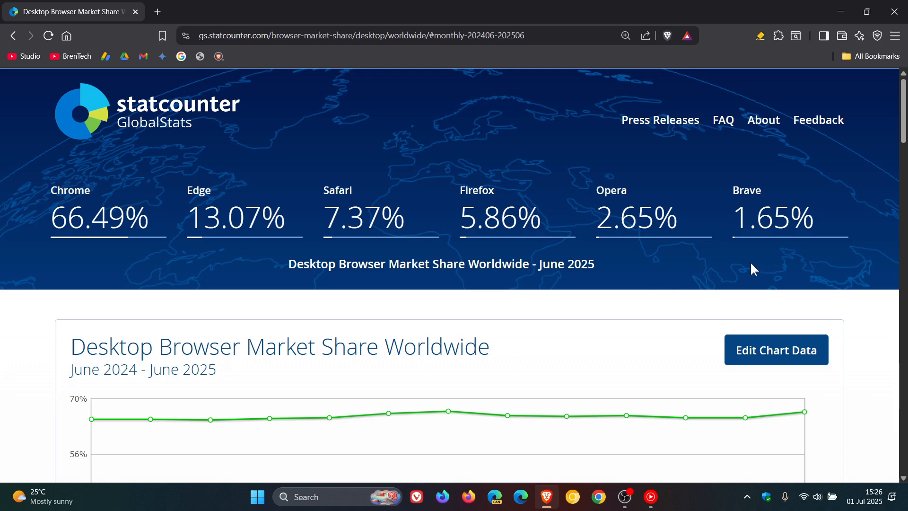
mouse_move(639, 283)
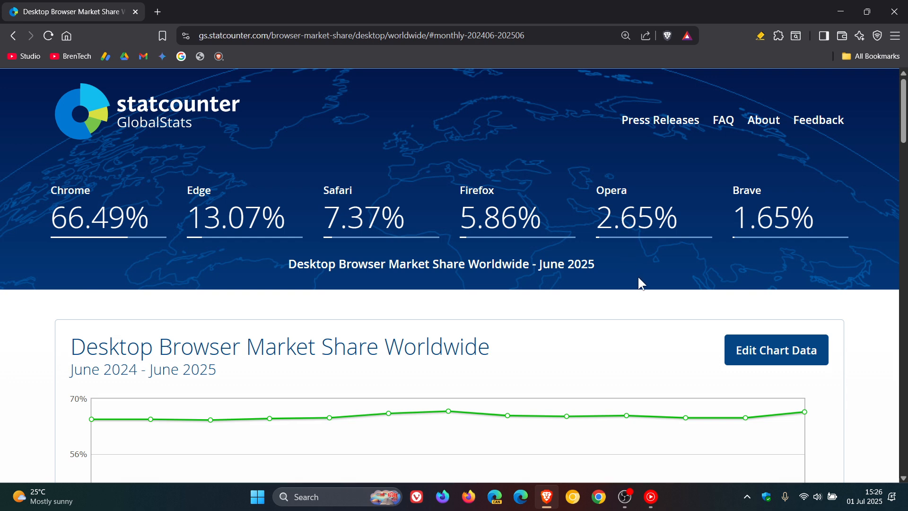
mouse_move(678, 245)
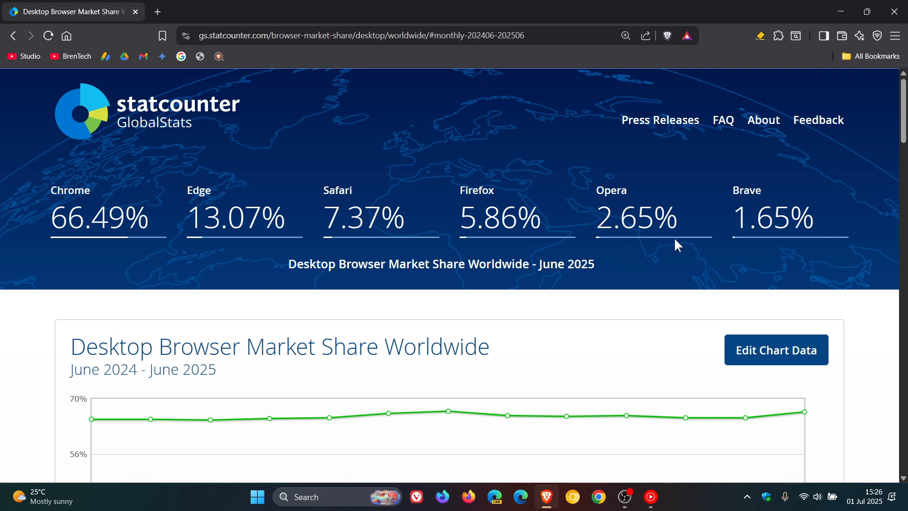
mouse_move(675, 265)
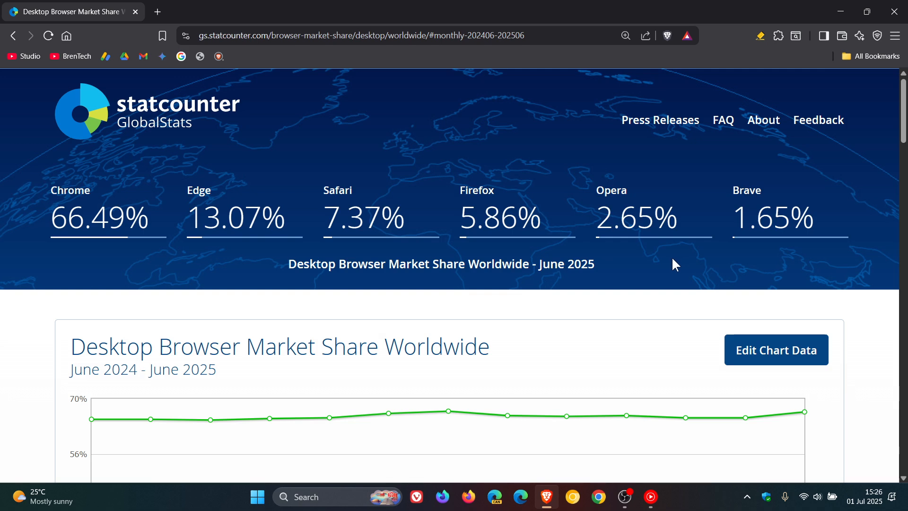
mouse_move(644, 292)
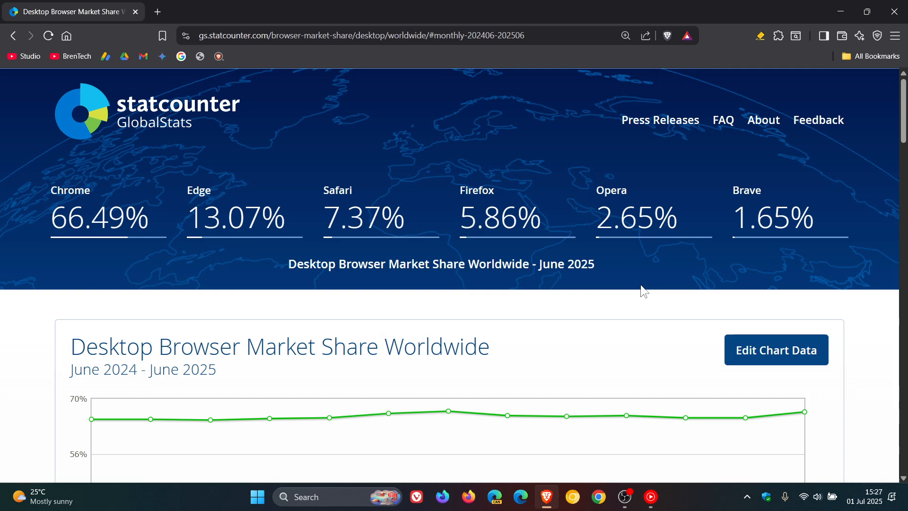
mouse_move(106, 274)
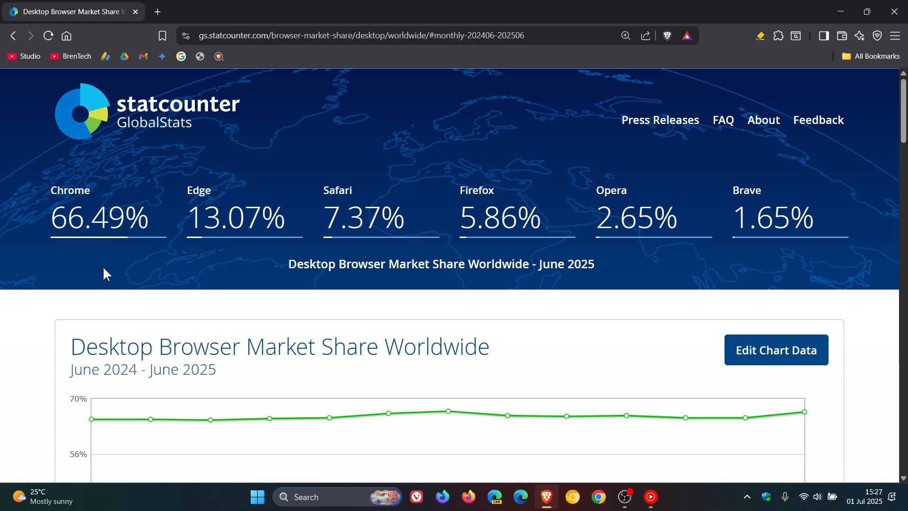
mouse_move(564, 152)
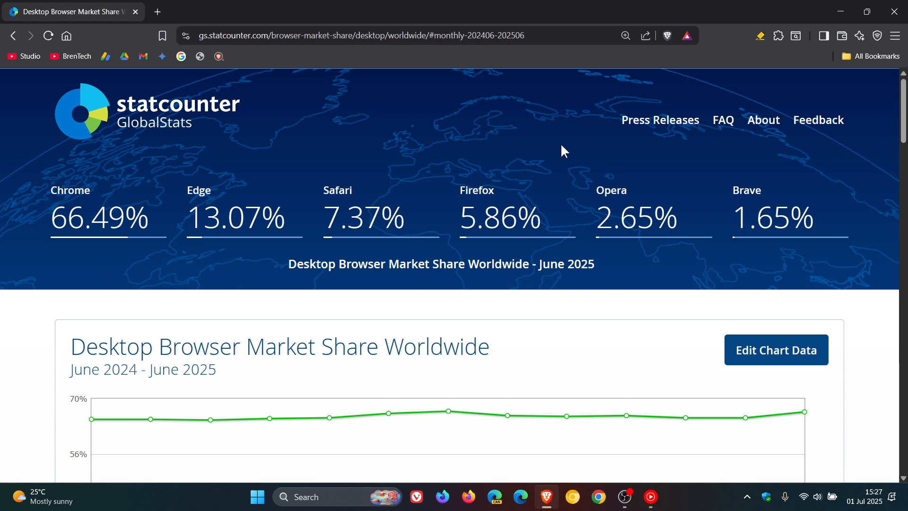